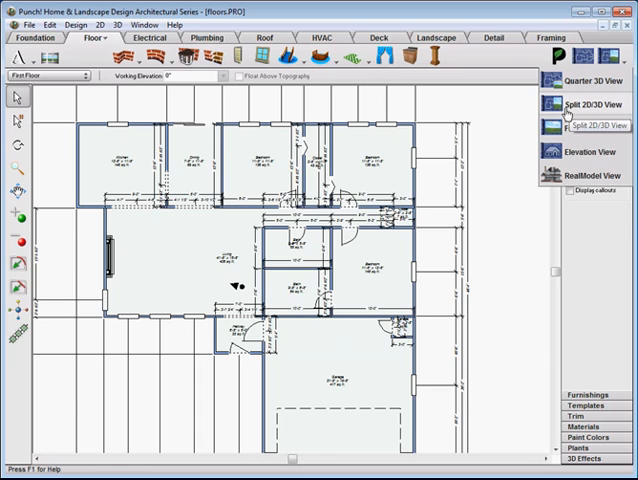
# - Show the fireplace-wall plan and the 3D fireplace view side by side
pyautogui.click(594, 105)
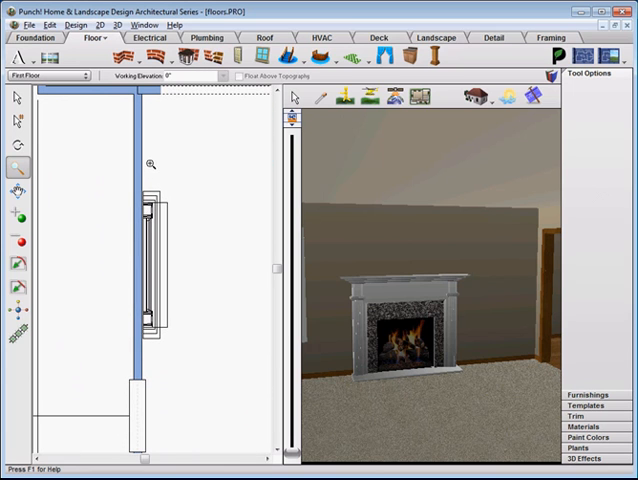
# - Start a custom floor outline with its first edge drawn along the fireplace front
pyautogui.click(15, 97)
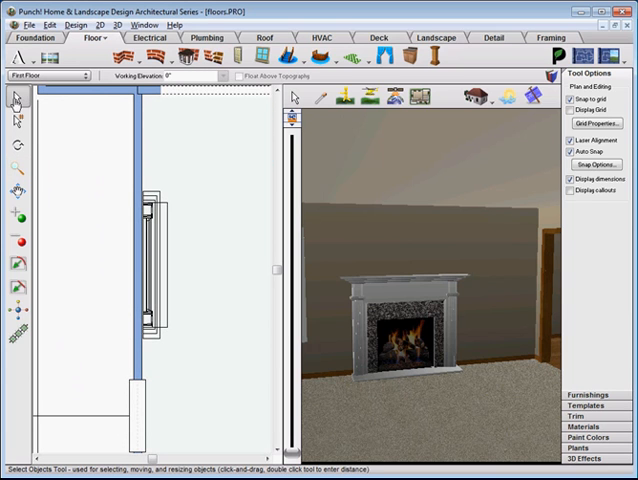
pyautogui.click(350, 62)
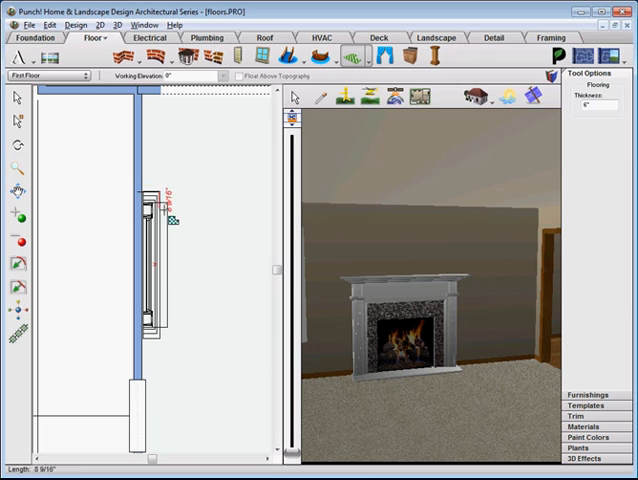
pyautogui.moveTo(172, 218); pyautogui.dragTo(150, 350)
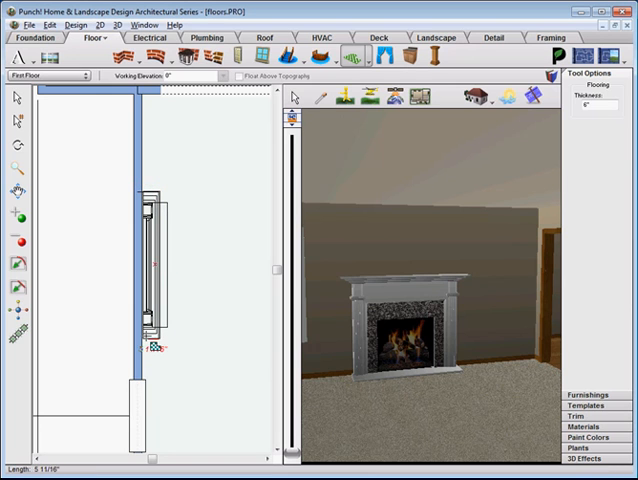